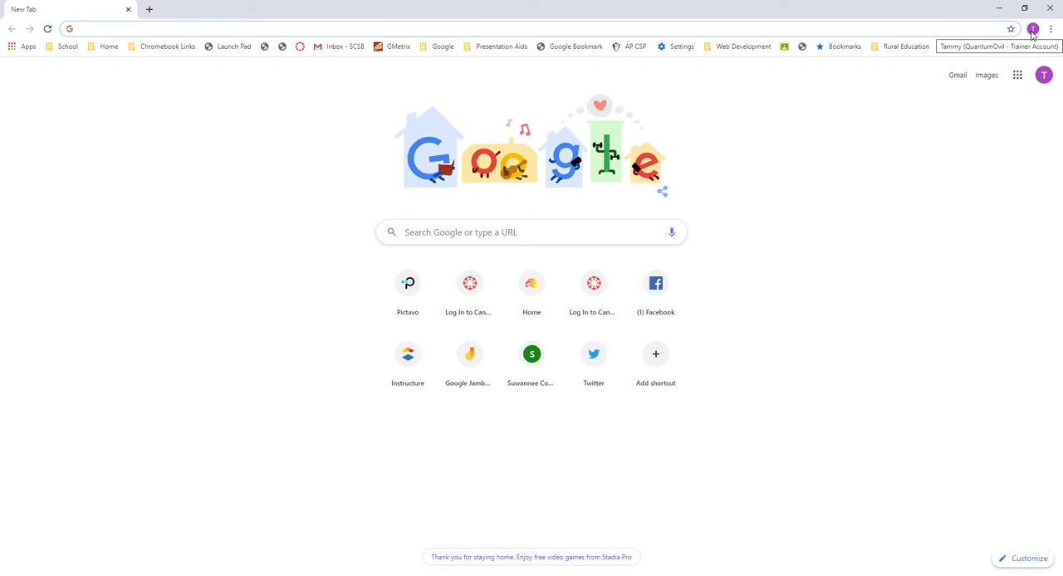
Bring up Chrome's Add person window with a blank name field and avatar choices.
click(1032, 28)
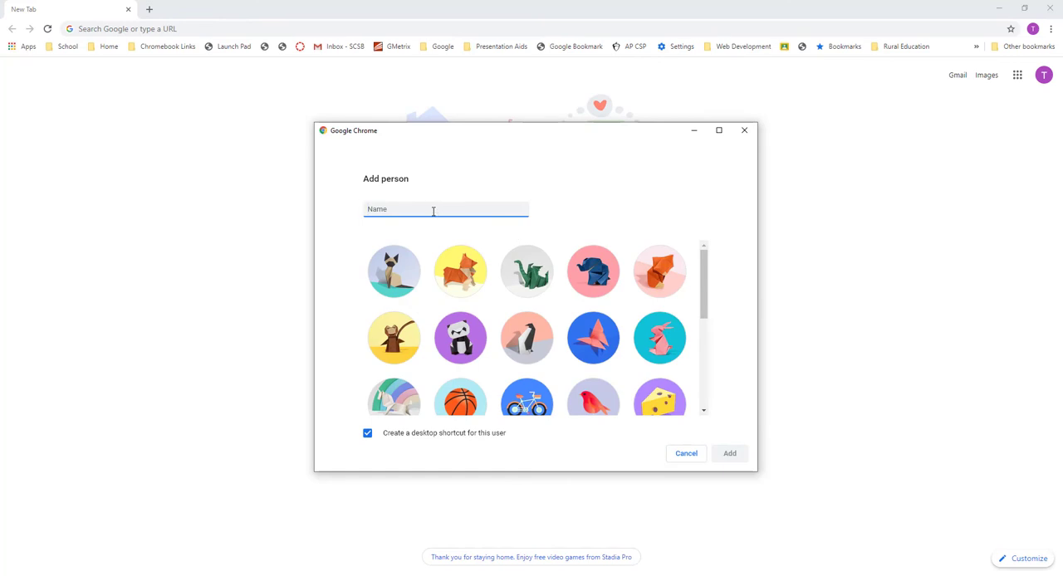